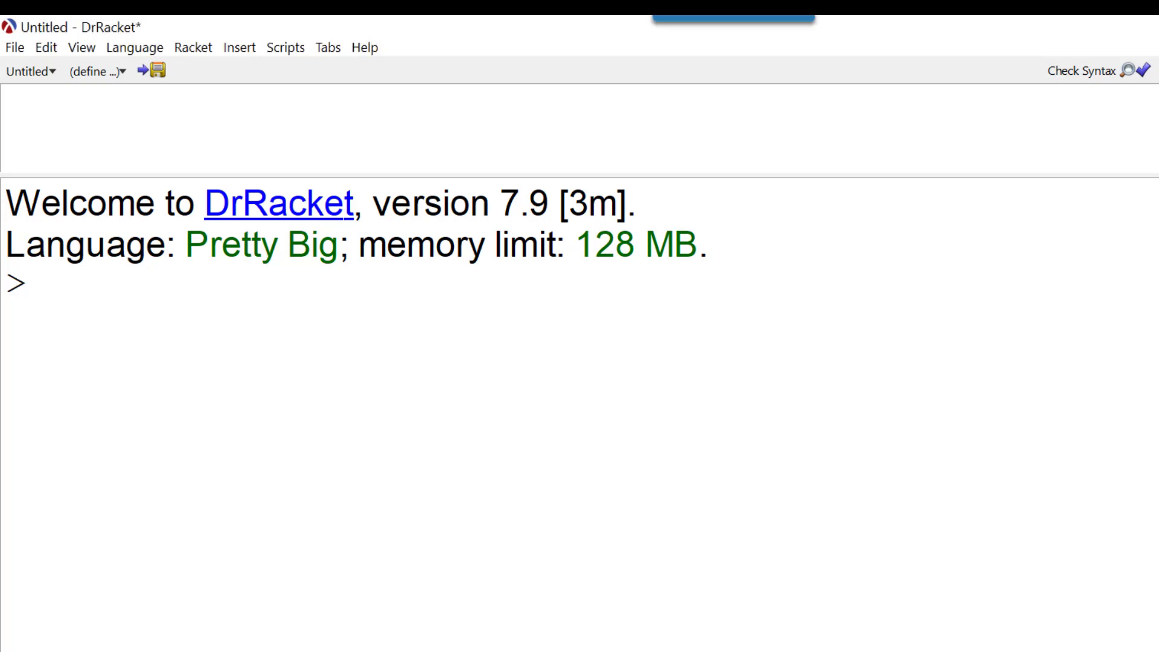
Step: Evaluate the quoted flat list '(a b c) at the REPL prompt, printing (a b c)
click(46, 285)
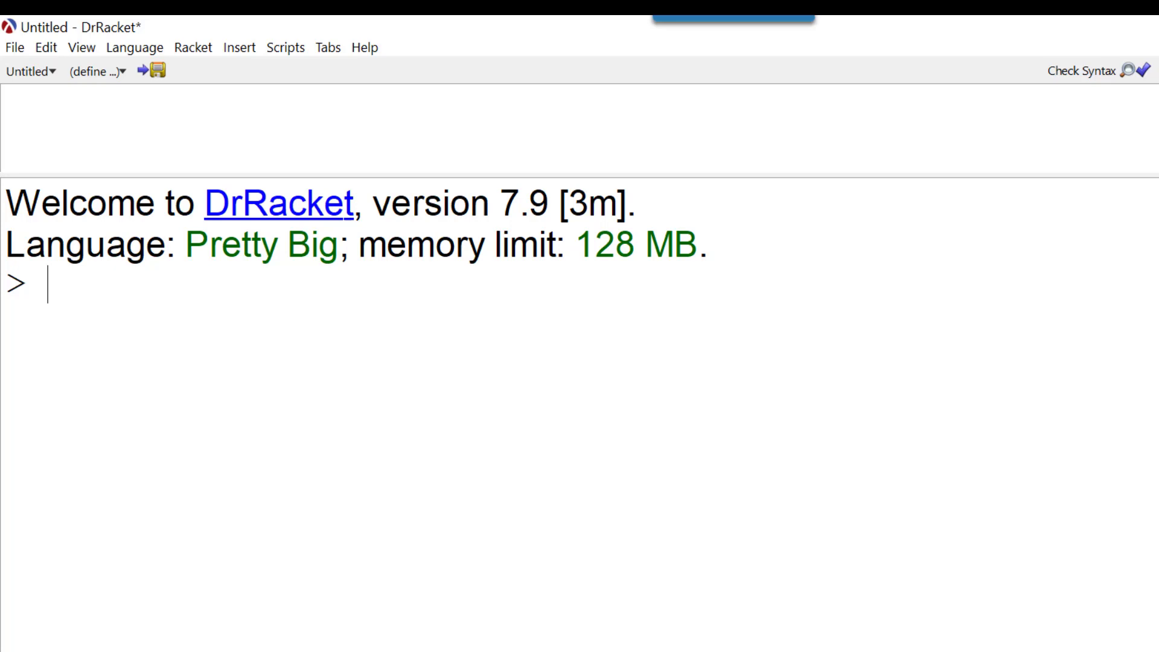
text('(a b c))
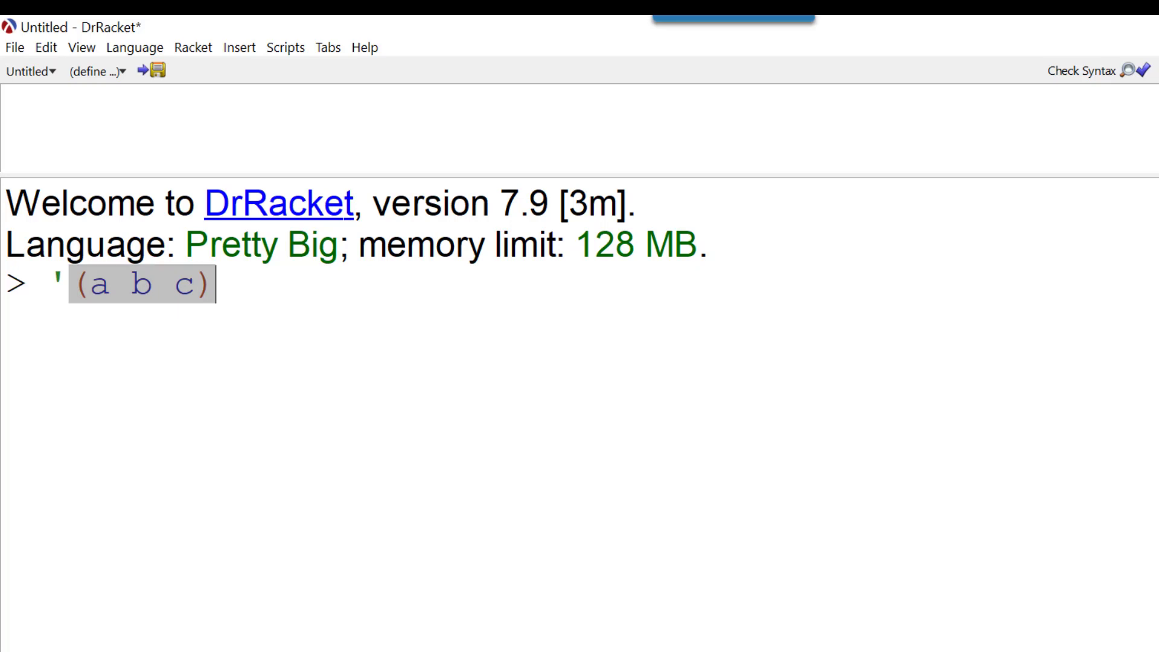
key(Return)
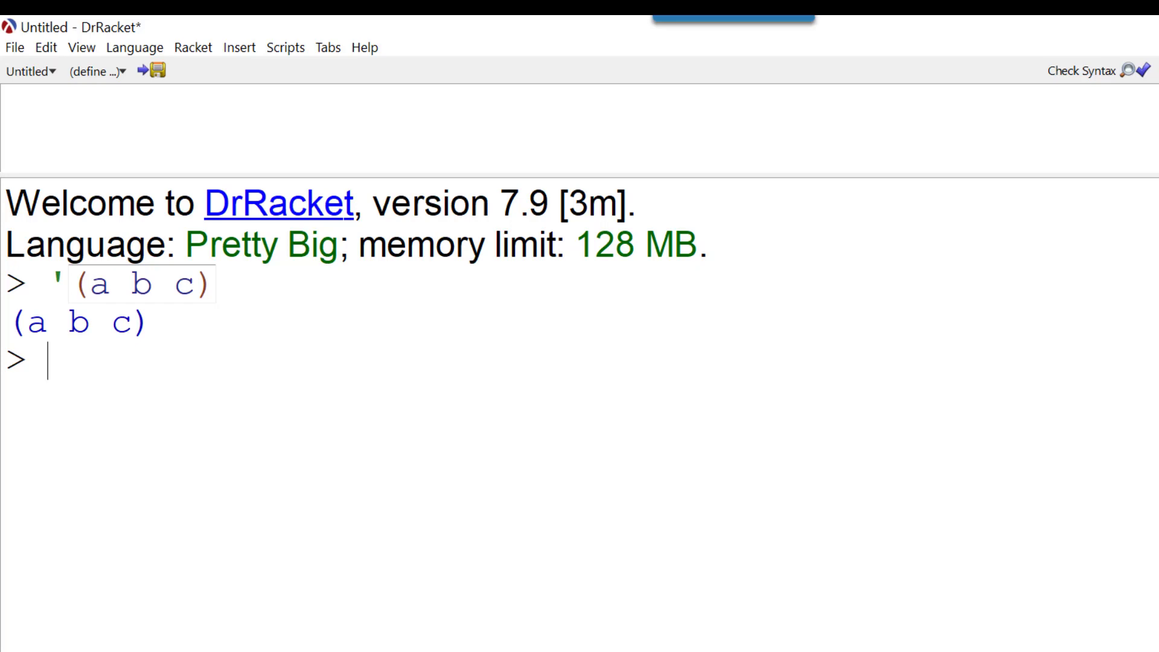
mouse_move(5, 589)
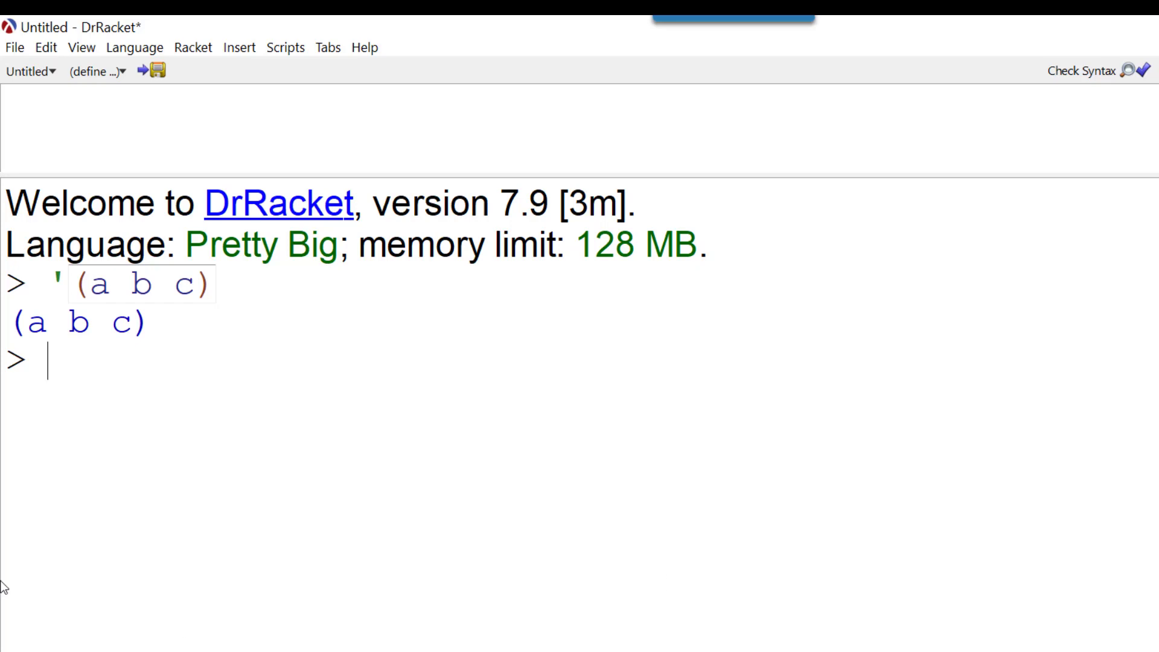
Step: Enter the quoted nested list '(a (b c)) at the next prompt
text('(a (b c)))
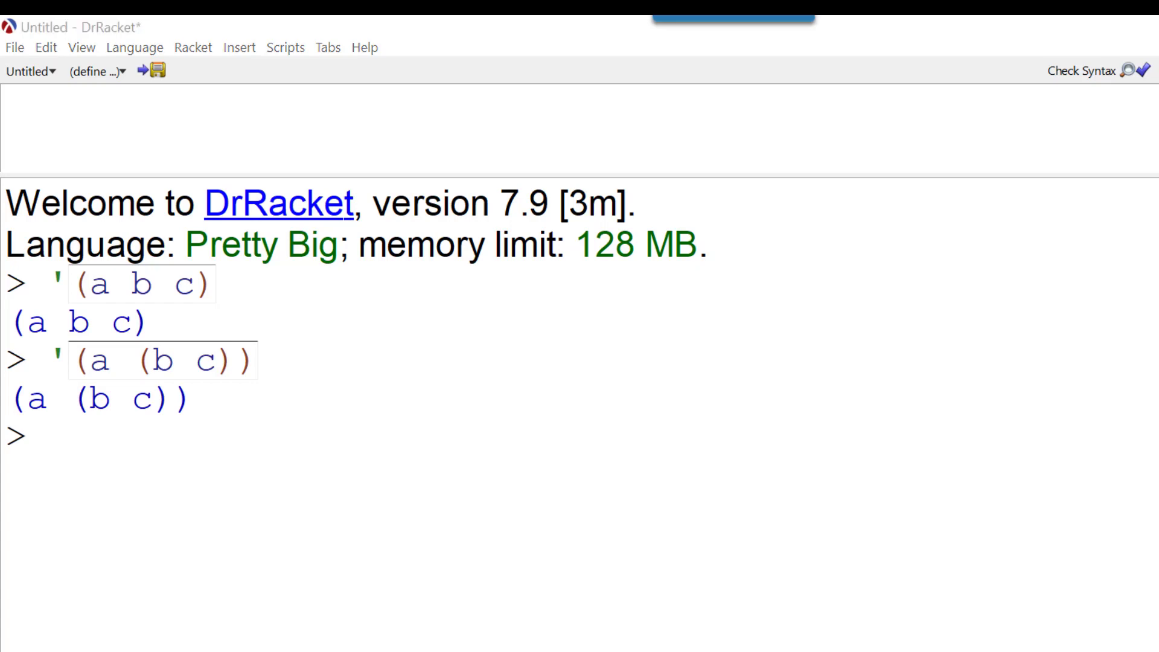
mouse_move(374, 488)
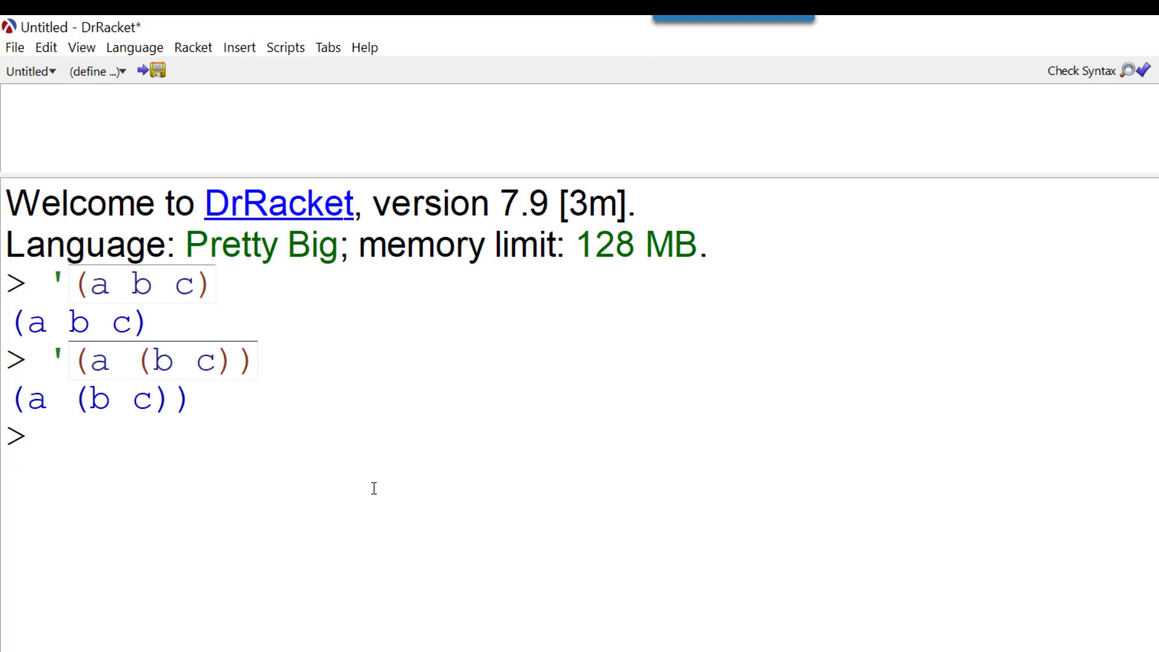
Step: Evaluate '(a (1.618 #t)), then enter '(c ("ada" ("olu" "jao")) ("fred" ("la" "di" "dah")))
text('(a (1.618 #t)))
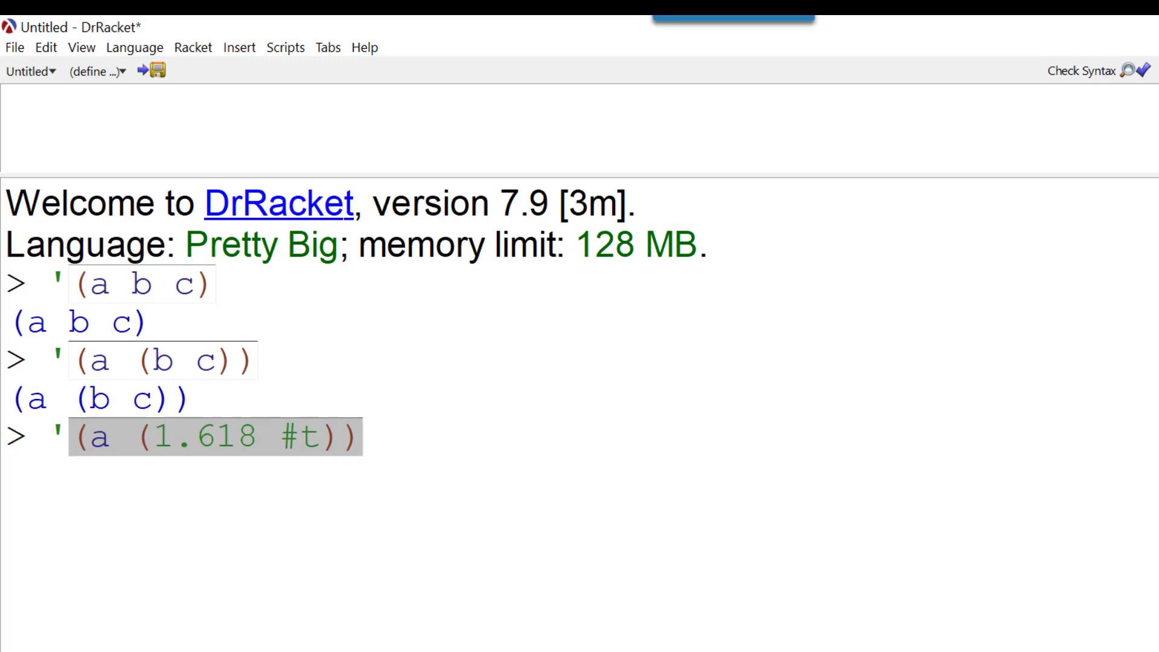
key(enter)
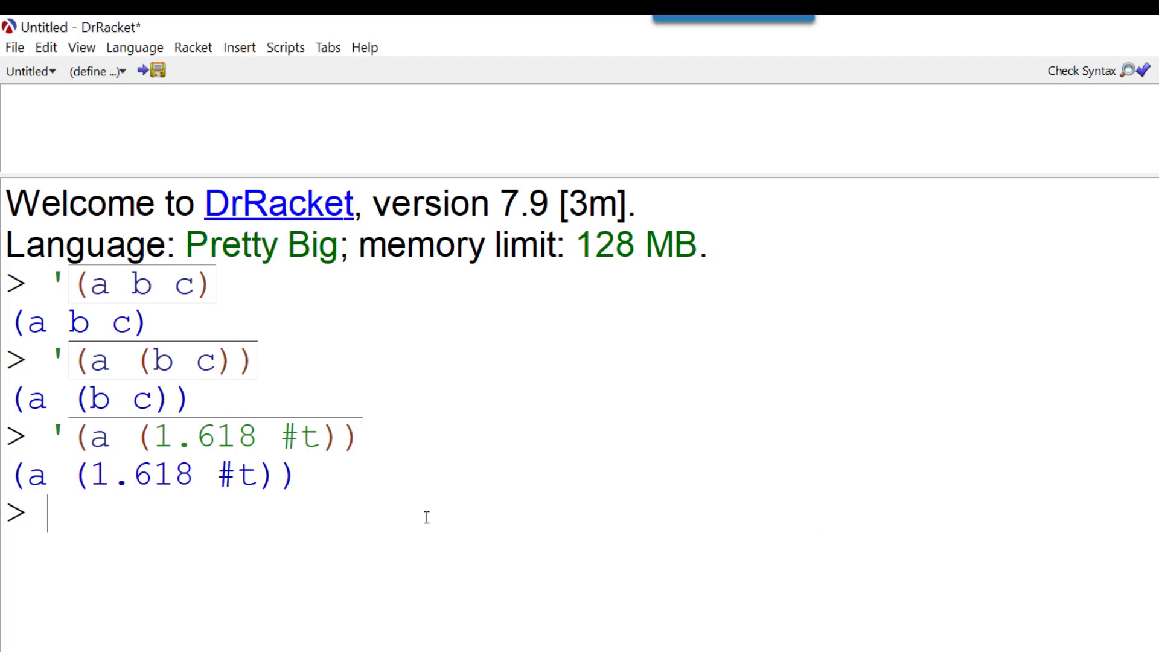
text('(c ("ada" ("olu" "jao")) ("fred" ("la" "di" "dah"))))
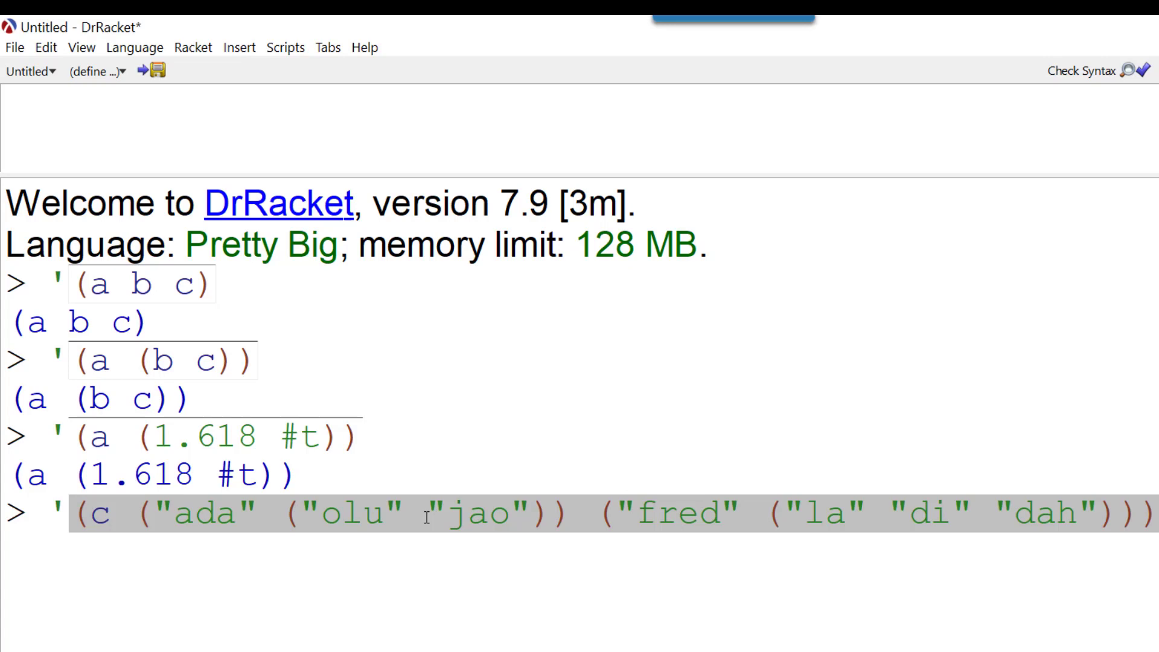